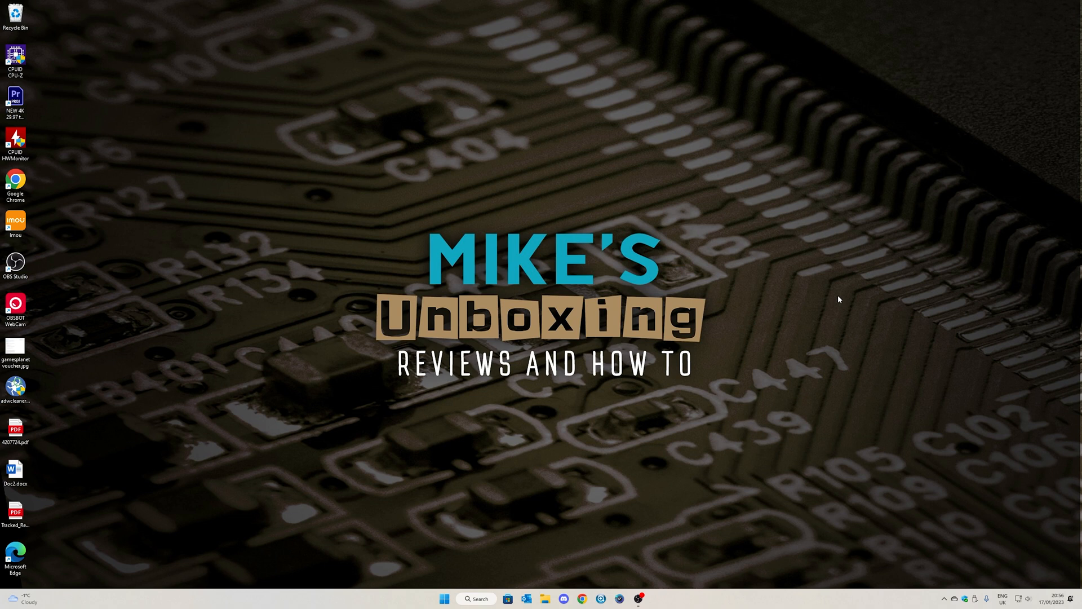
mouse_move(548, 192)
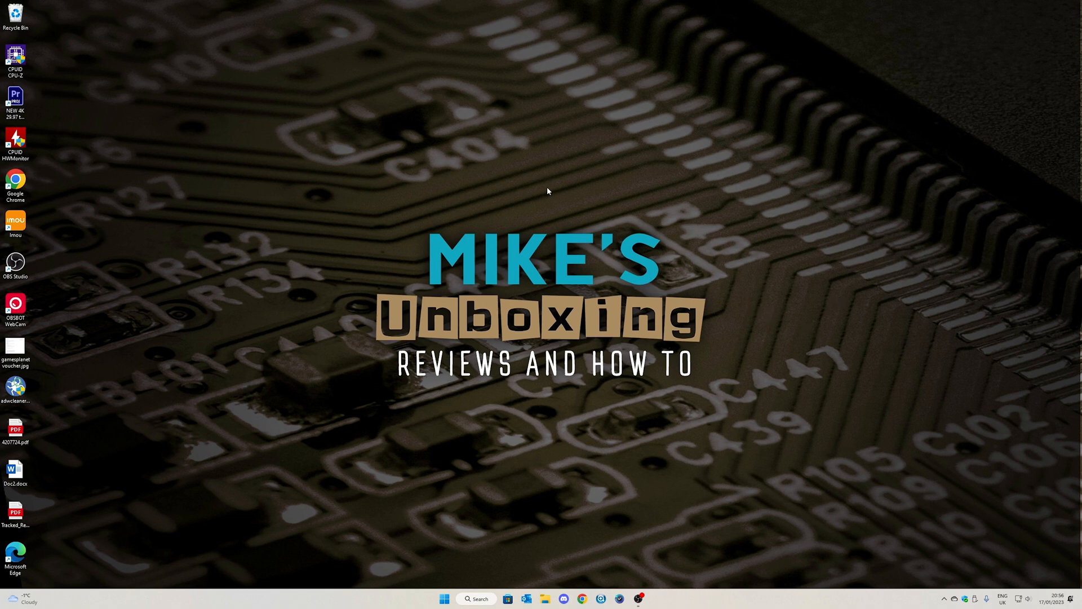
mouse_move(545, 180)
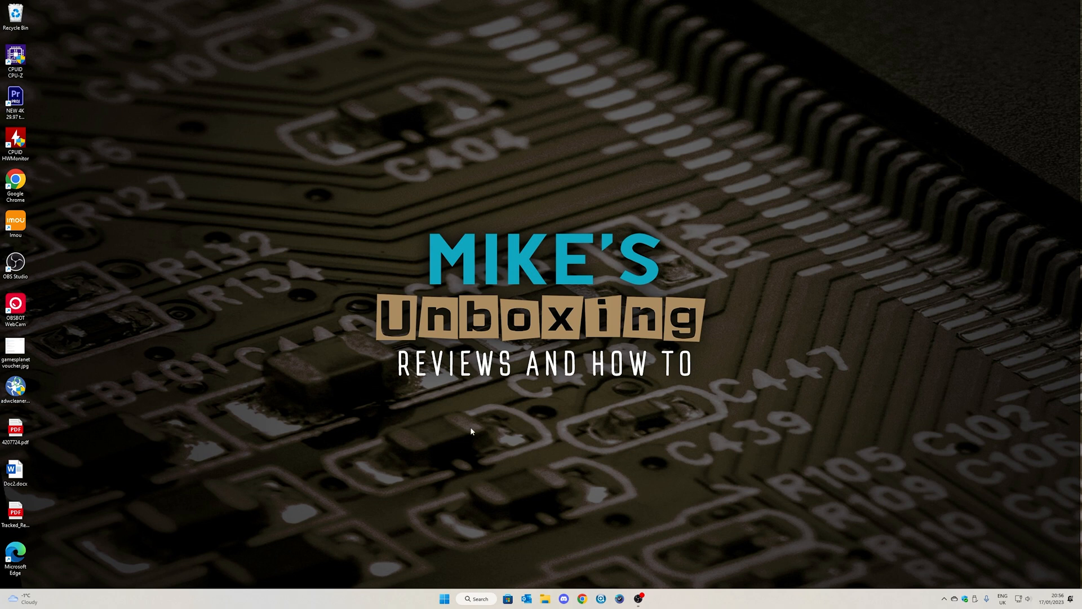
Launch Device Manager from the Start button's quick-link menu
right_click(445, 599)
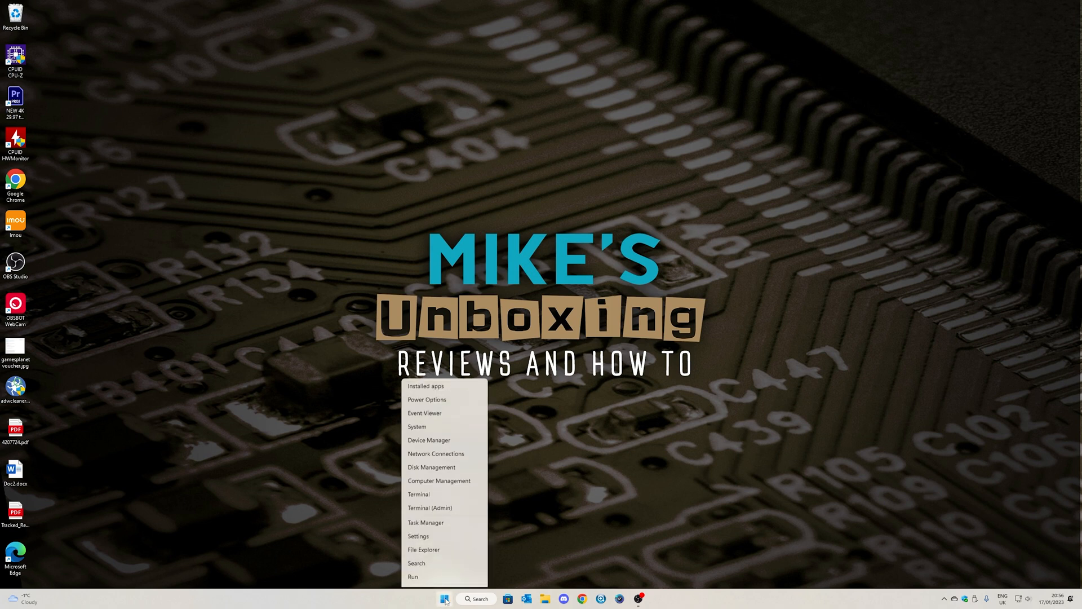
left_click(428, 440)
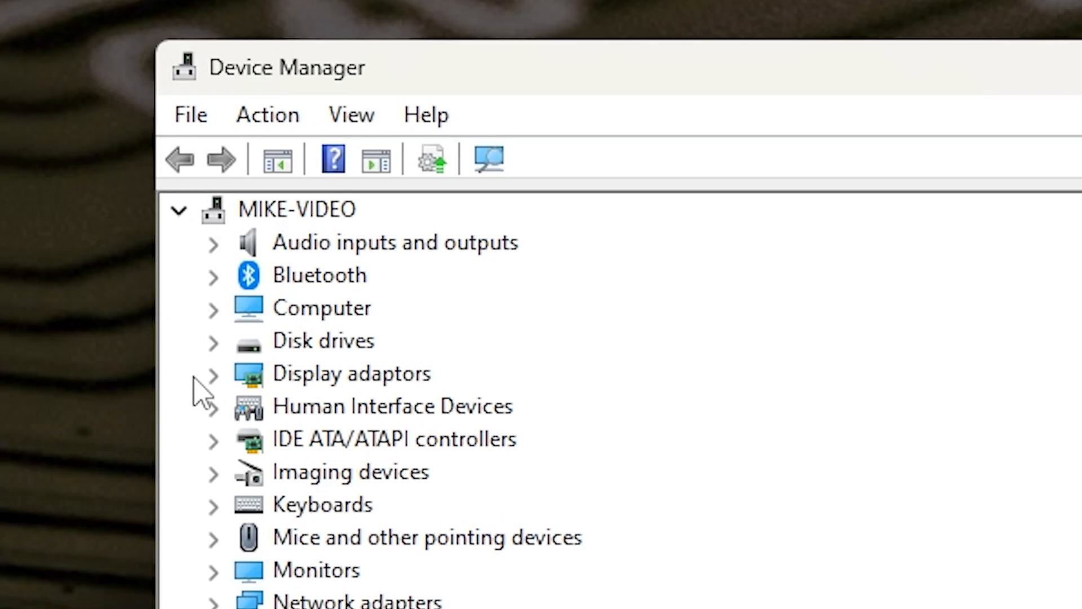
Expand Display adaptors to reveal Intel UHD Graphics 770 and NVIDIA GeForce RTX 3060 Ti
left_click(213, 373)
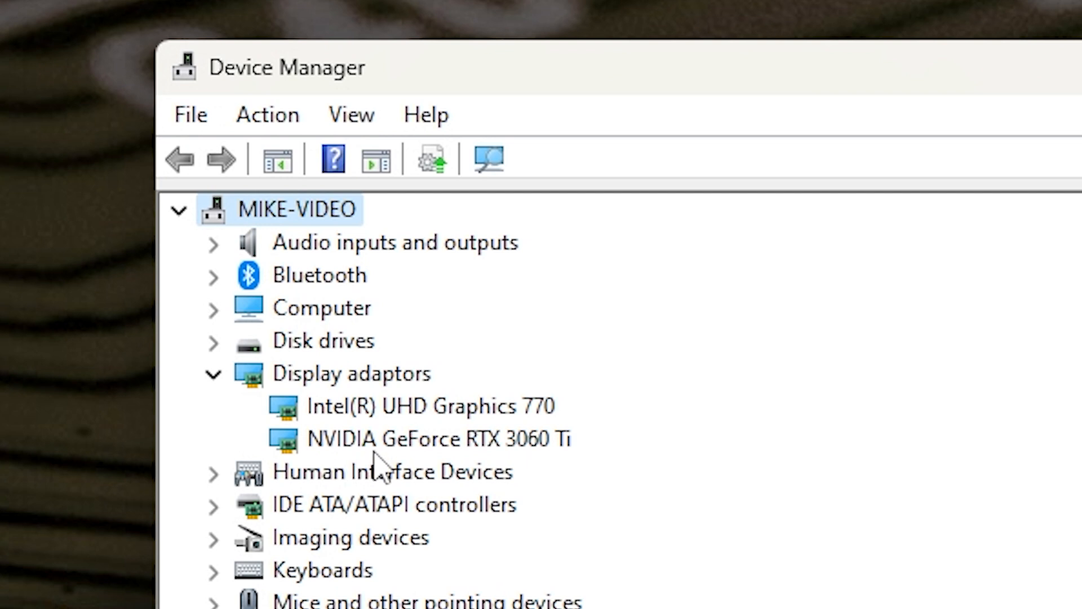
mouse_move(553, 476)
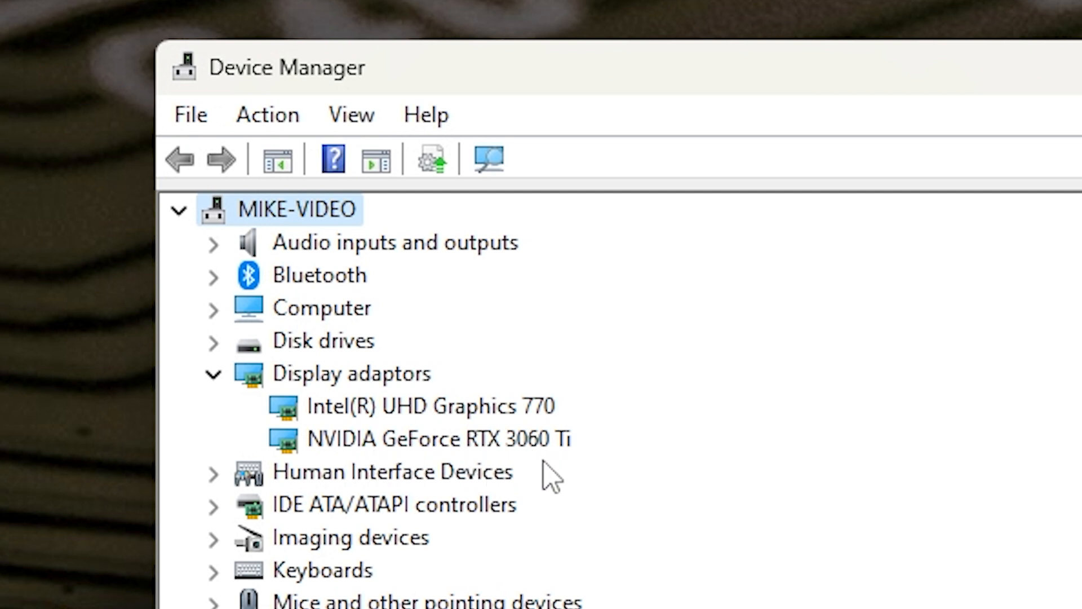
mouse_move(565, 456)
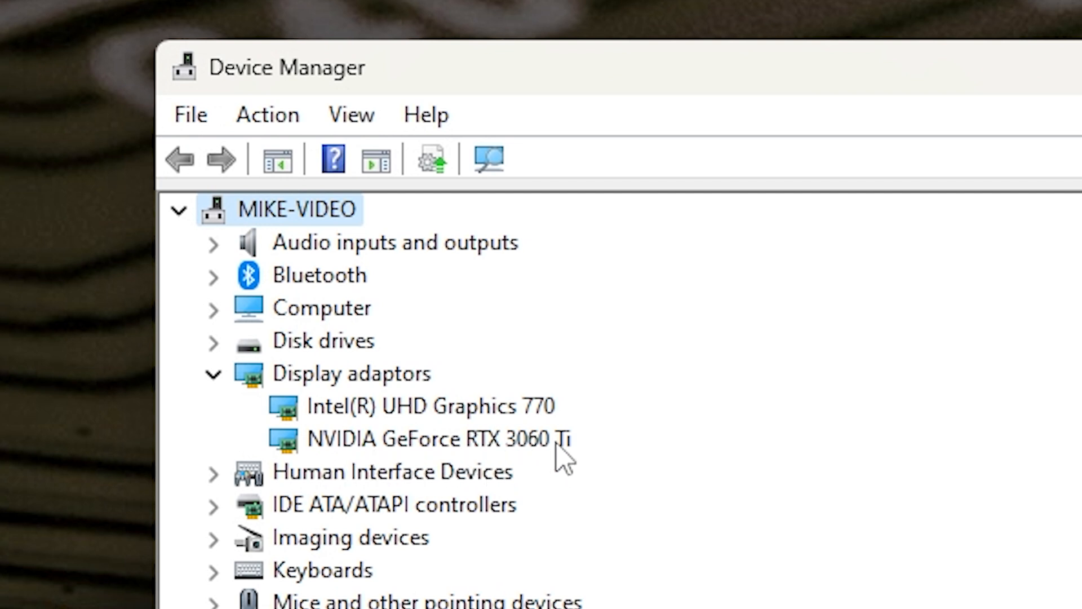
mouse_move(490, 439)
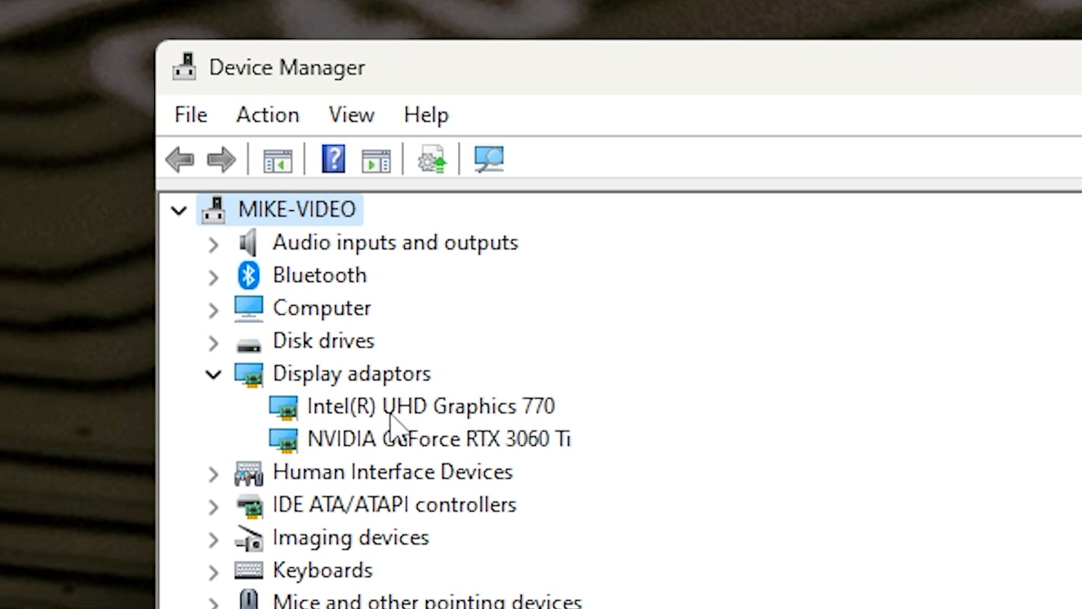
mouse_move(296, 414)
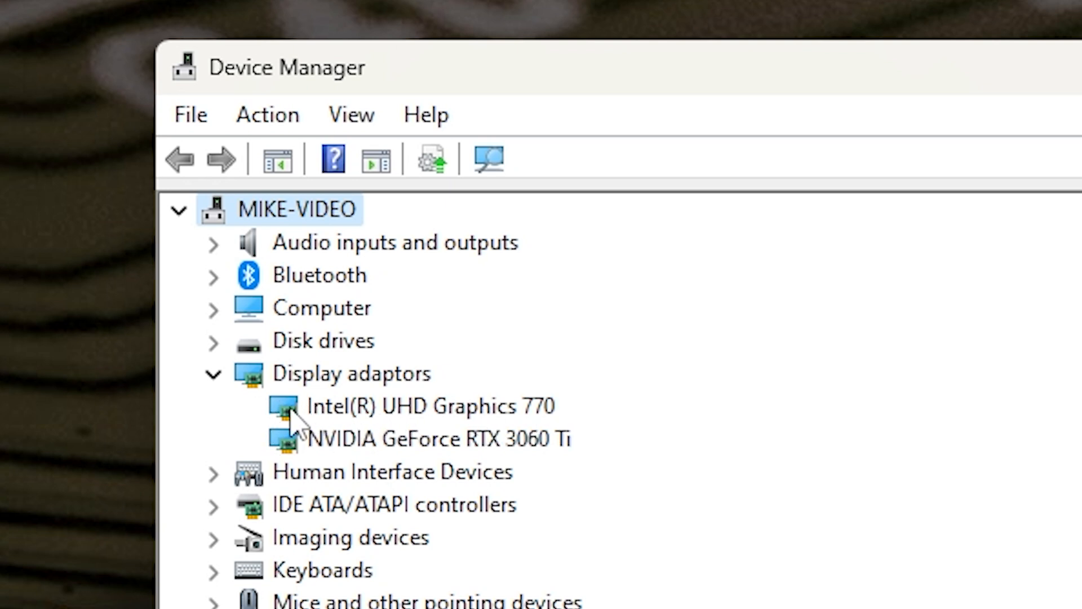
mouse_move(458, 432)
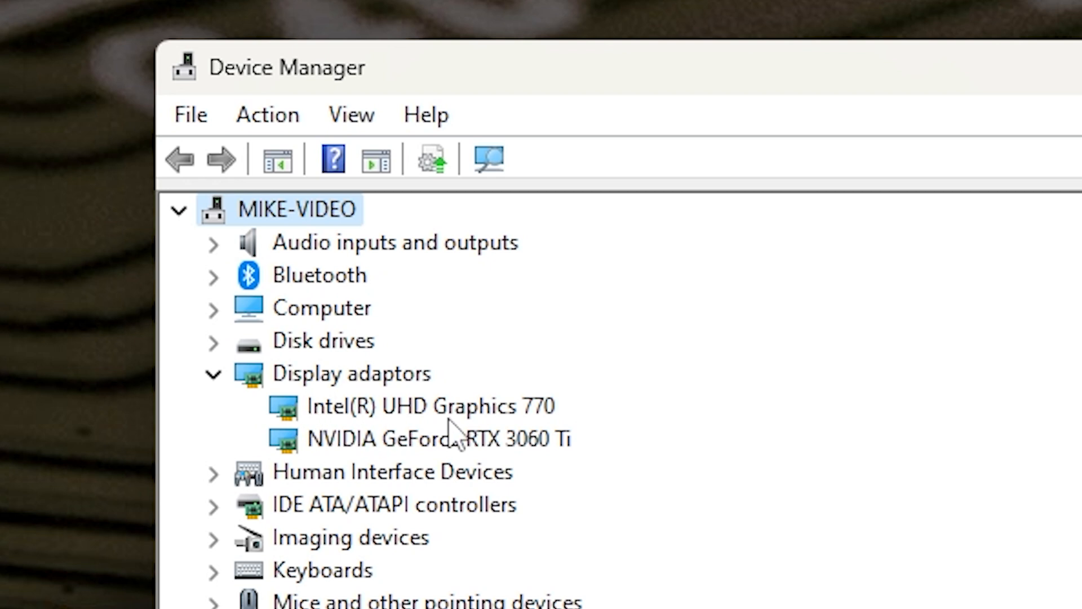
mouse_move(448, 442)
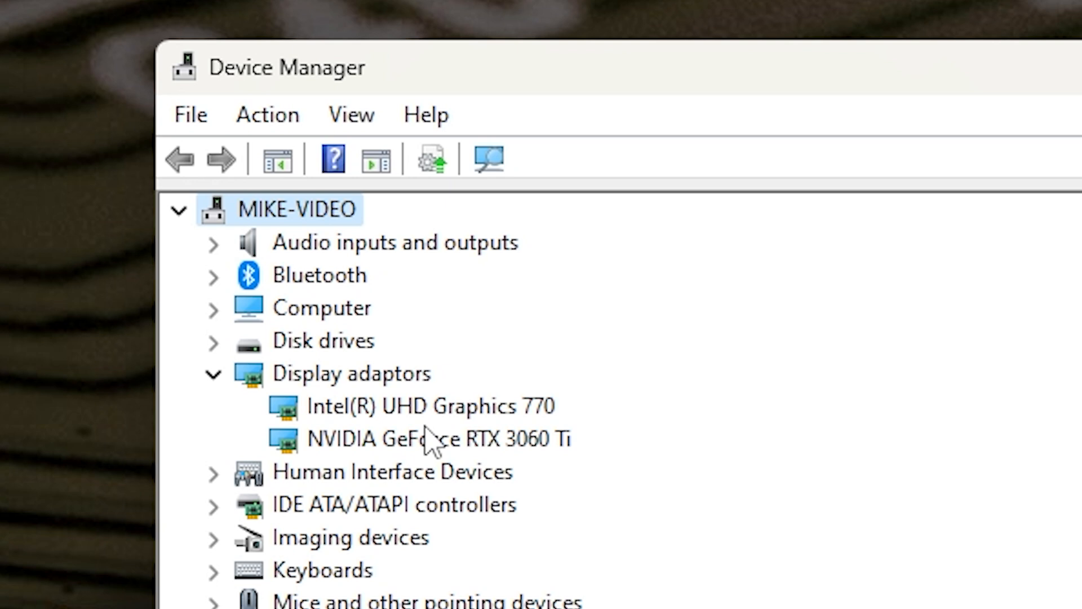
mouse_move(445, 435)
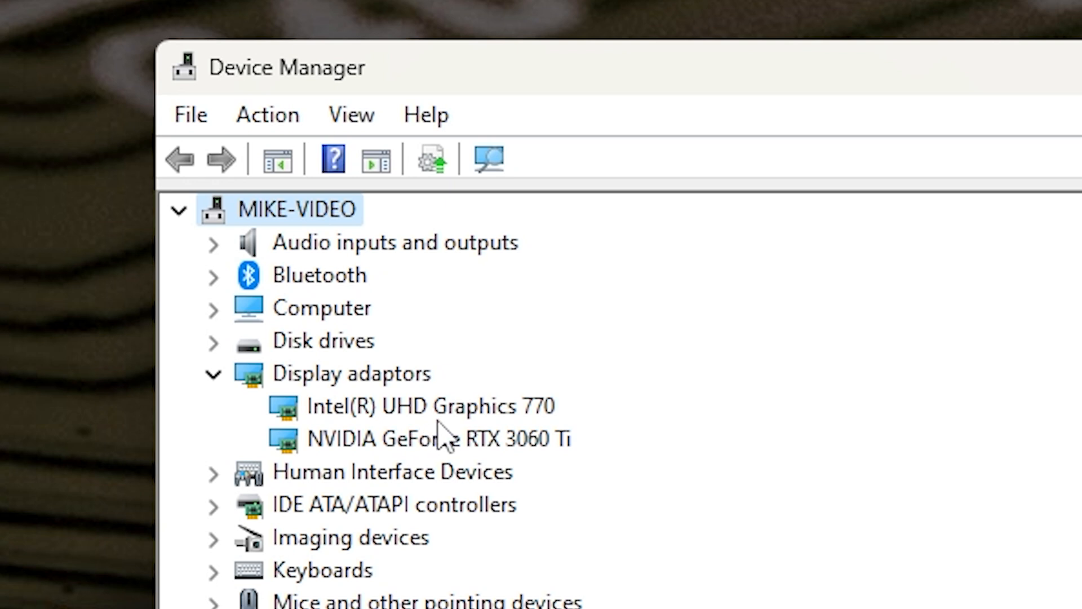
mouse_move(656, 155)
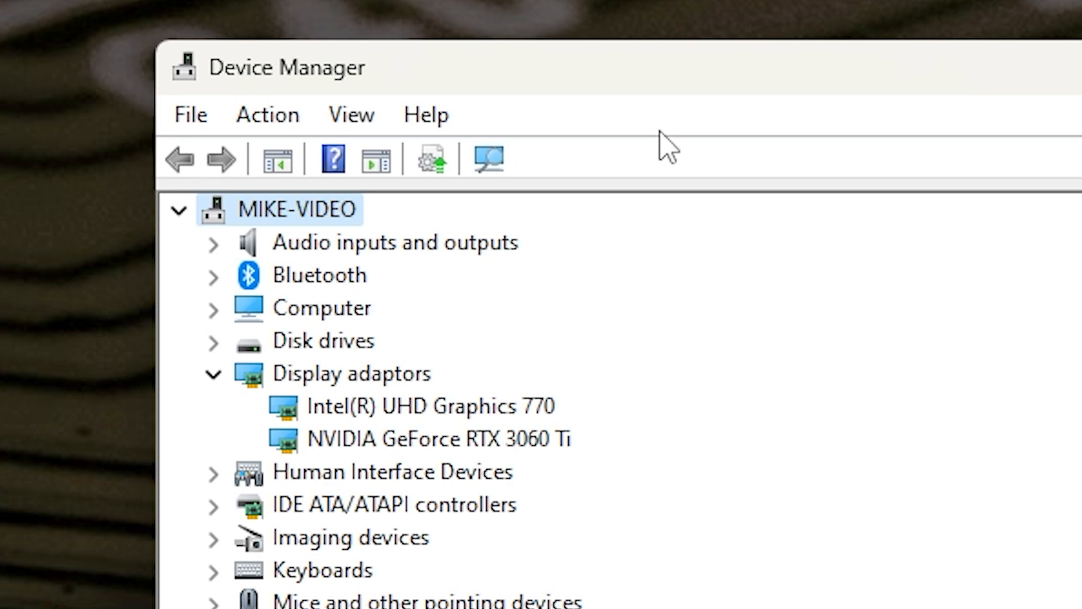
mouse_move(336, 469)
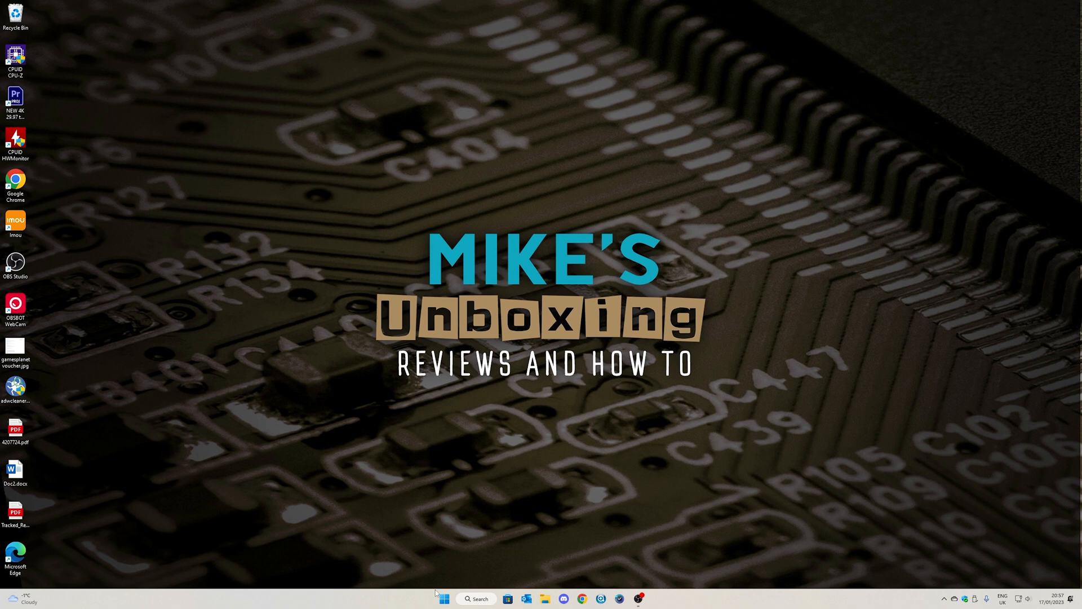
mouse_move(545, 599)
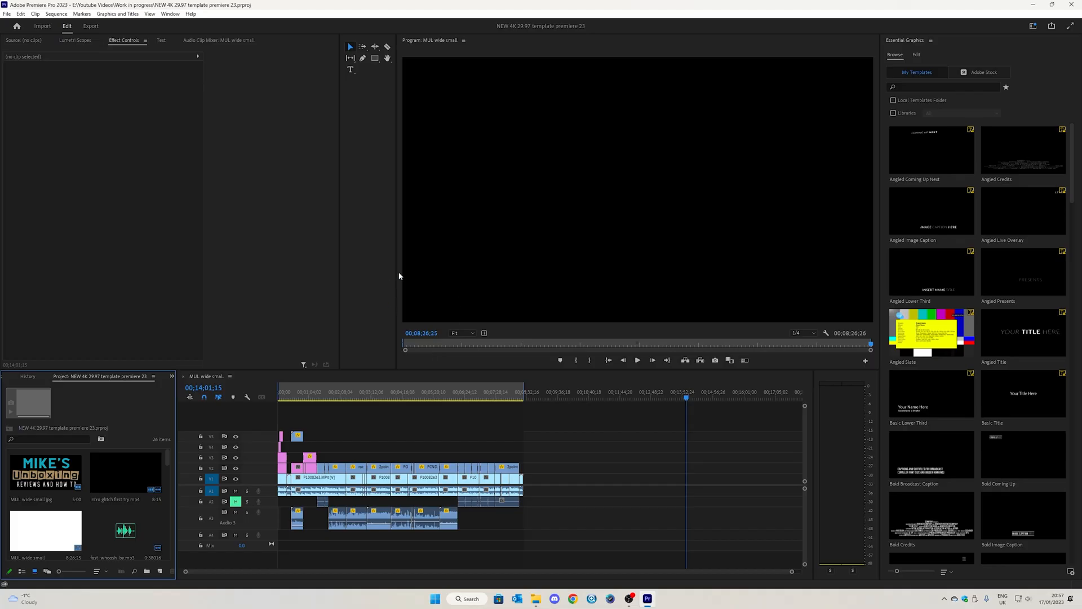
mouse_move(418, 324)
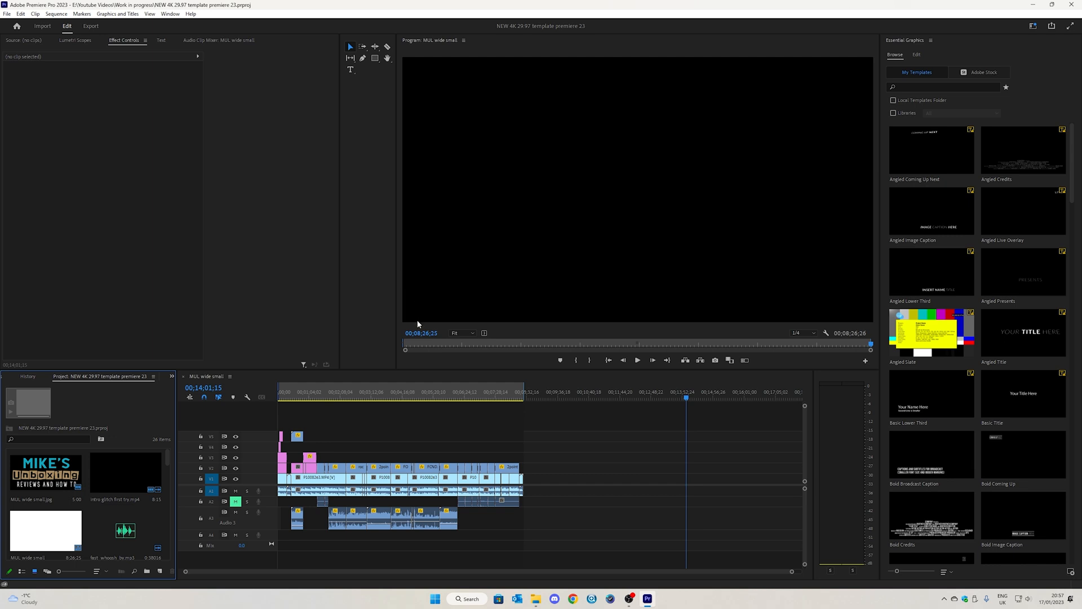
mouse_move(17, 17)
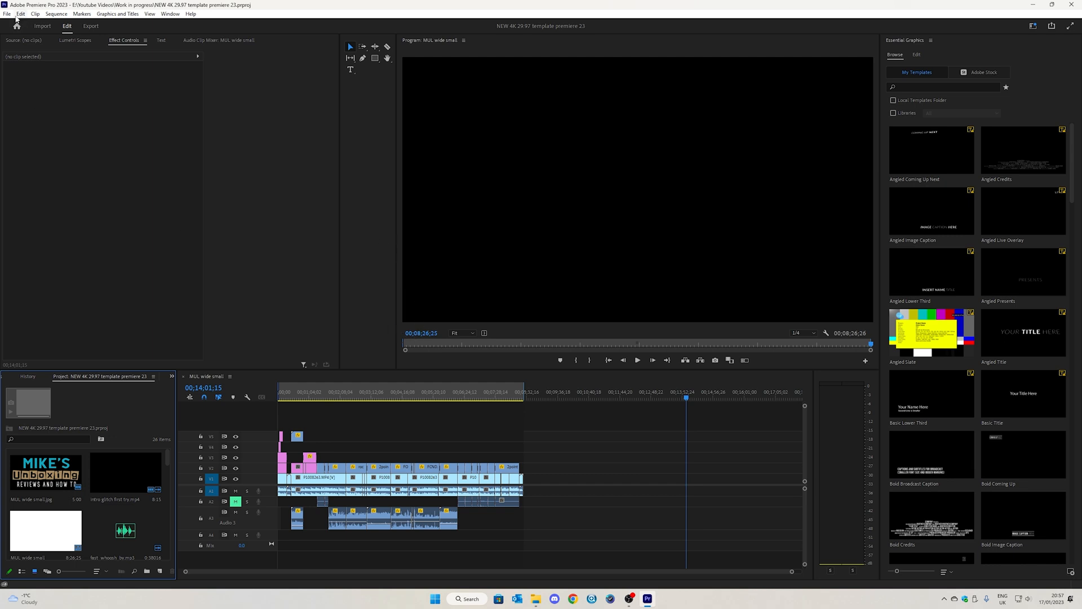
Bring up Premiere Pro's File menu to reach the project settings
left_click(6, 13)
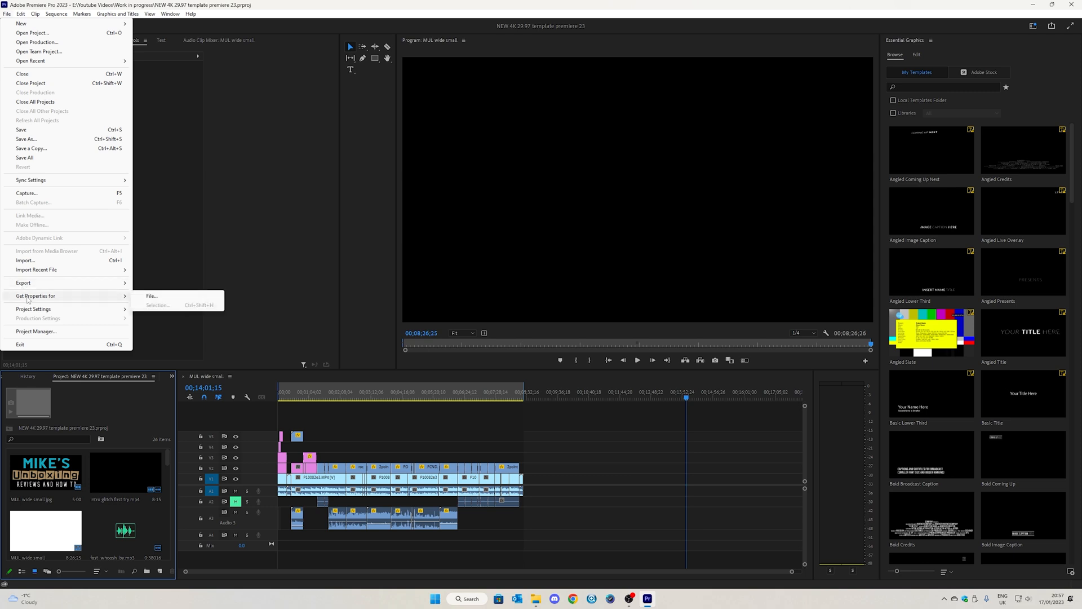
mouse_move(33, 309)
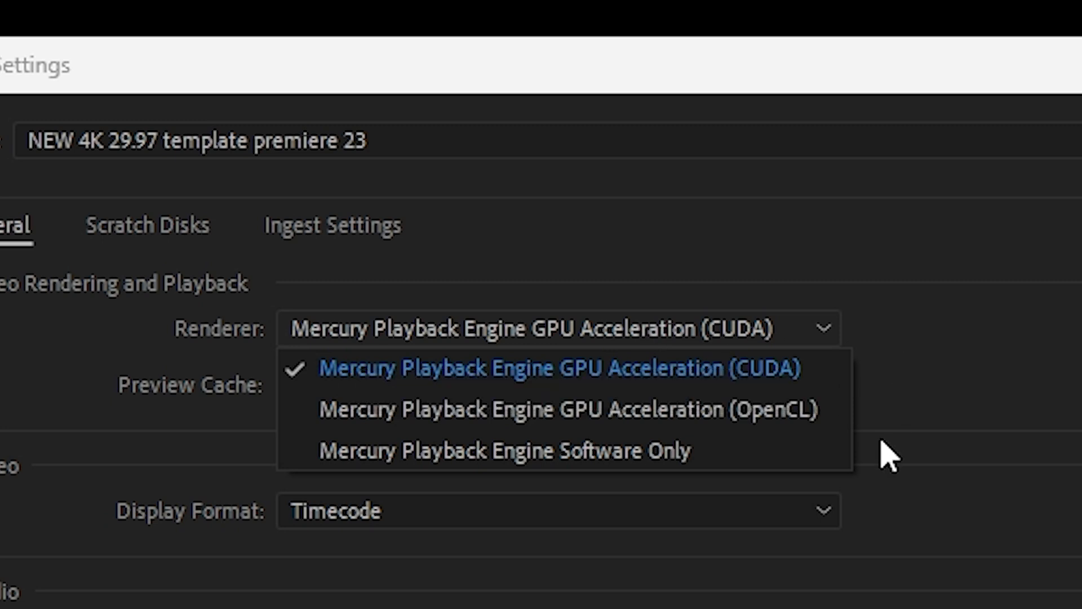
mouse_move(507, 387)
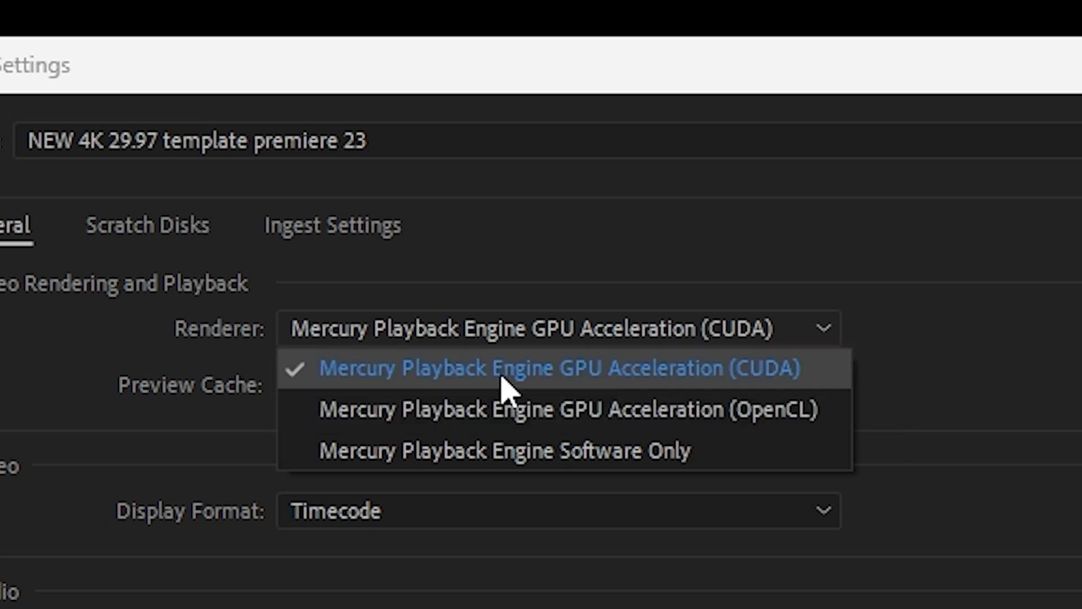
mouse_move(735, 352)
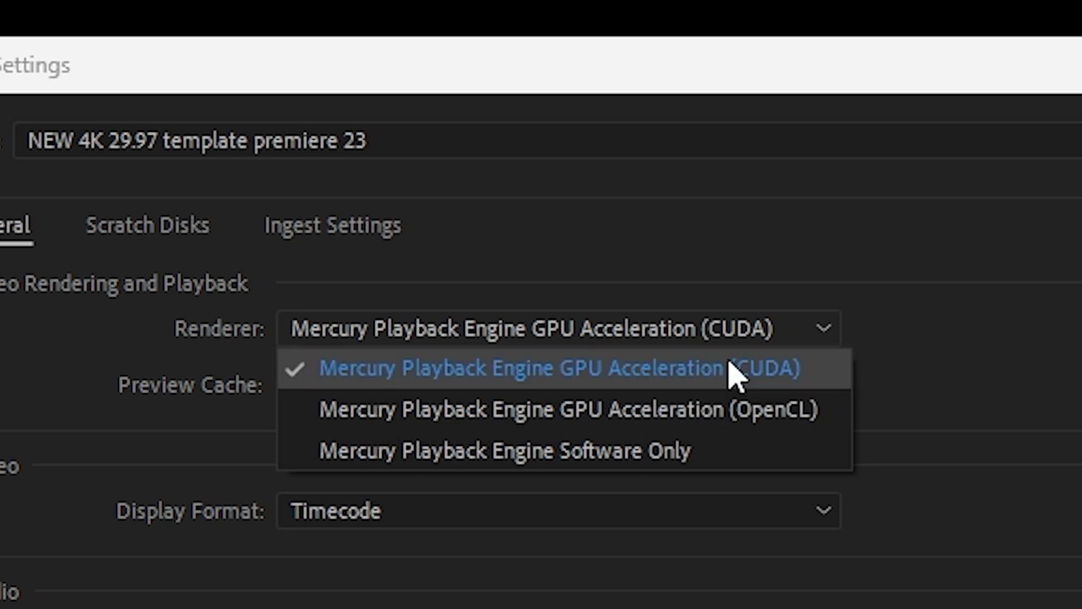
mouse_move(613, 408)
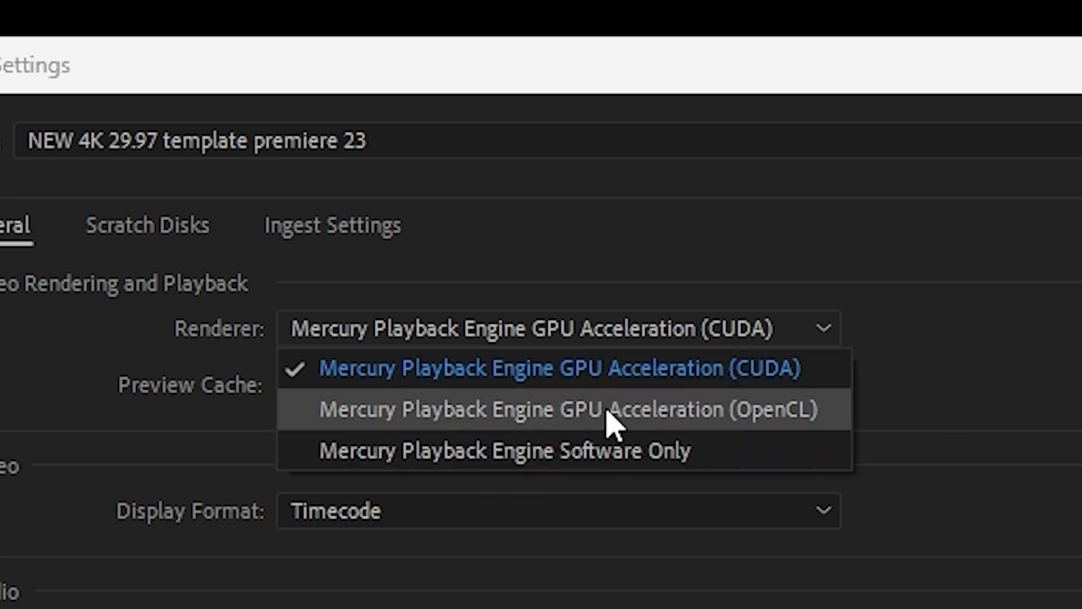
mouse_move(575, 435)
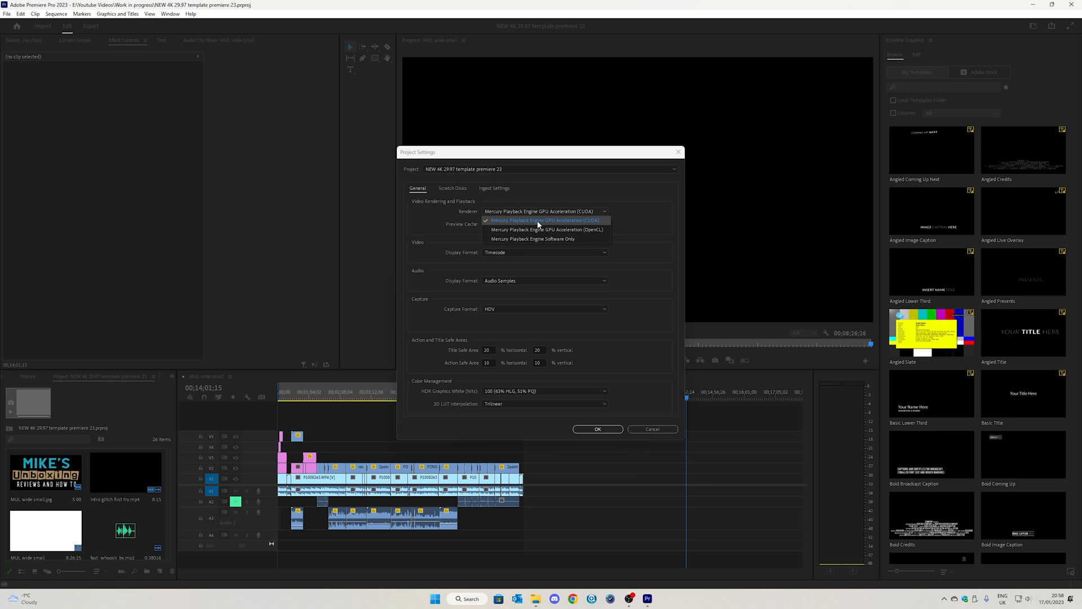
Keep the renderer on Mercury Playback Engine GPU Acceleration (CUDA) and confirm the project settings
left_click(543, 220)
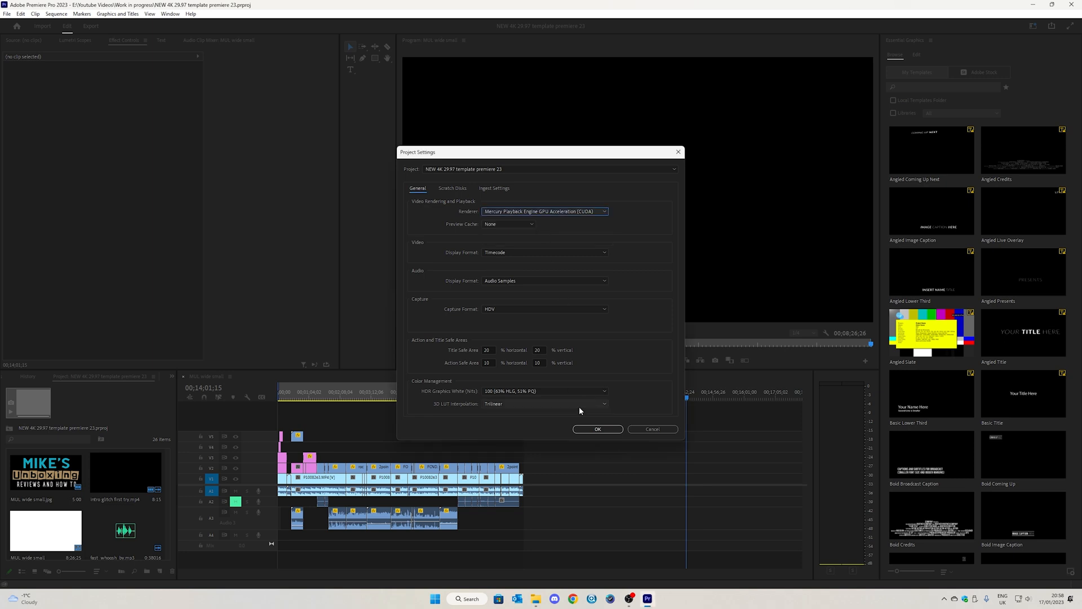
left_click(598, 428)
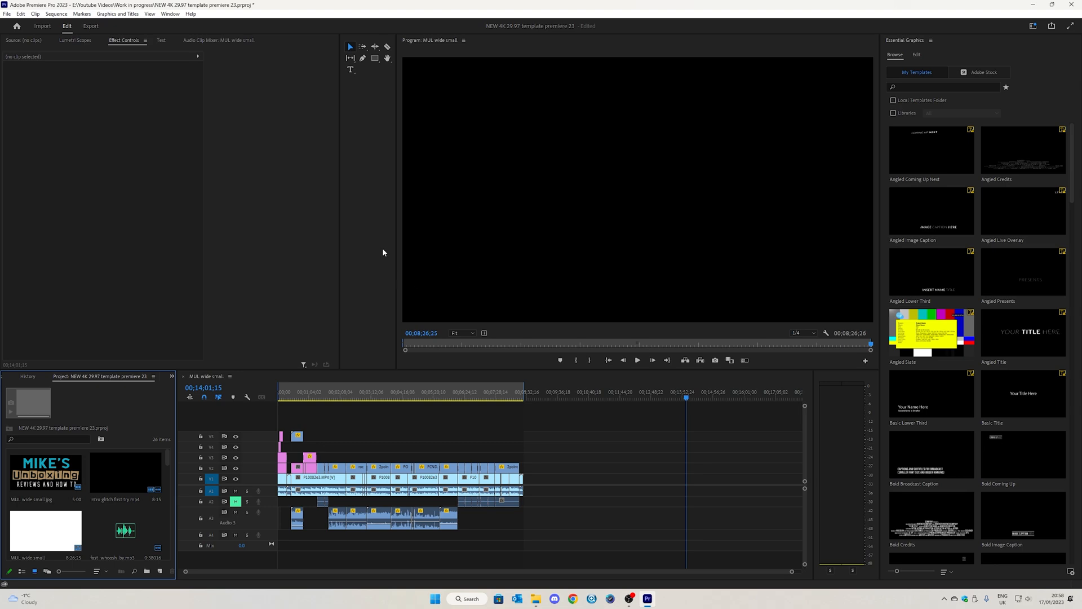
mouse_move(20, 14)
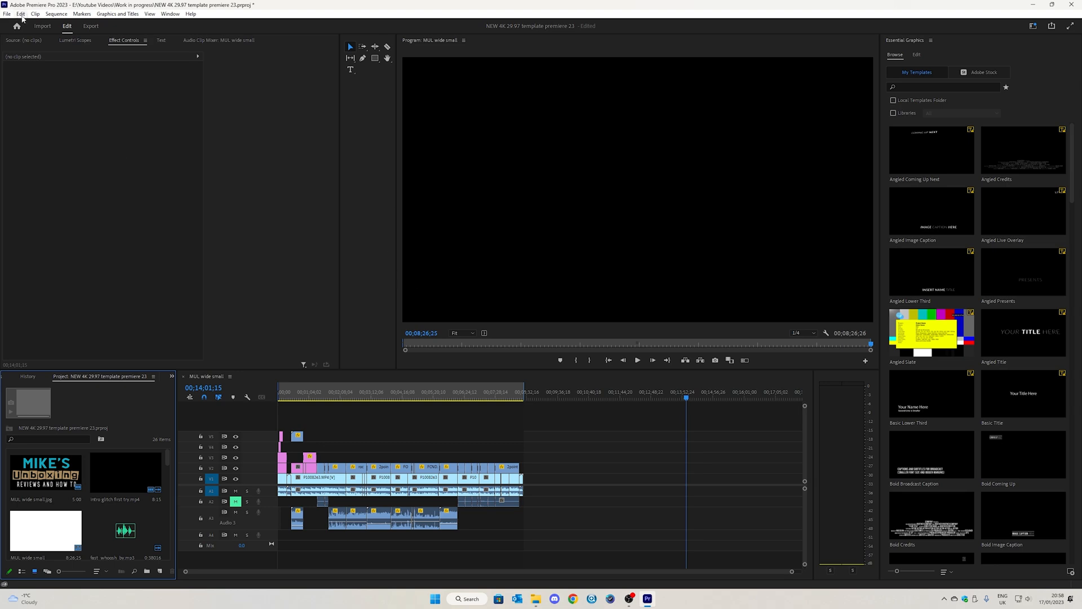
Show the Edit menu's Preferences category list
left_click(20, 14)
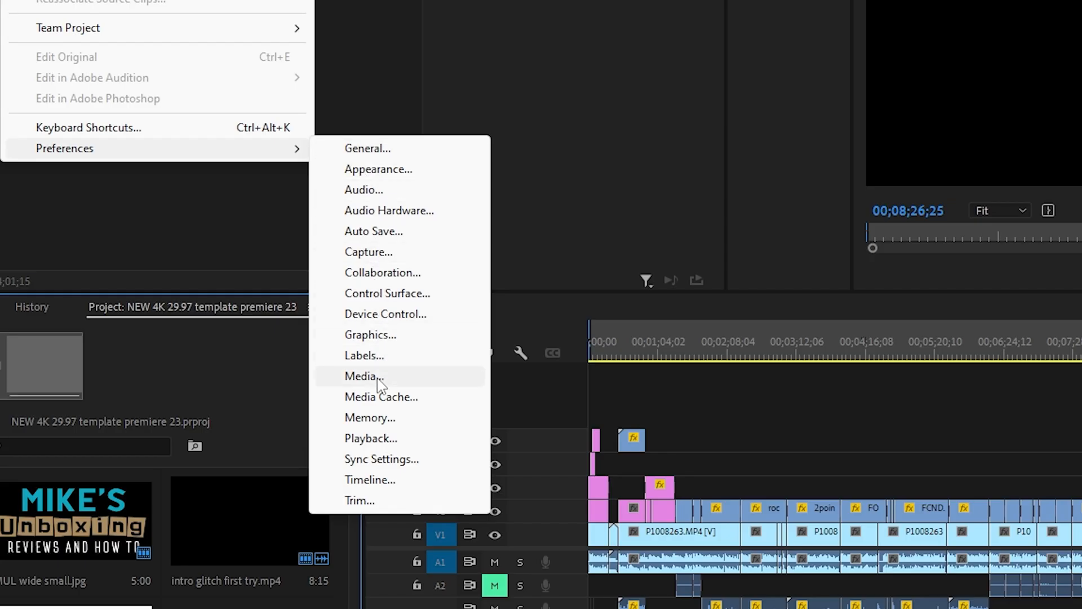
In Media preferences, enable H264/HEVC hardware decoding for Intel alongside Nvidia
left_click(362, 376)
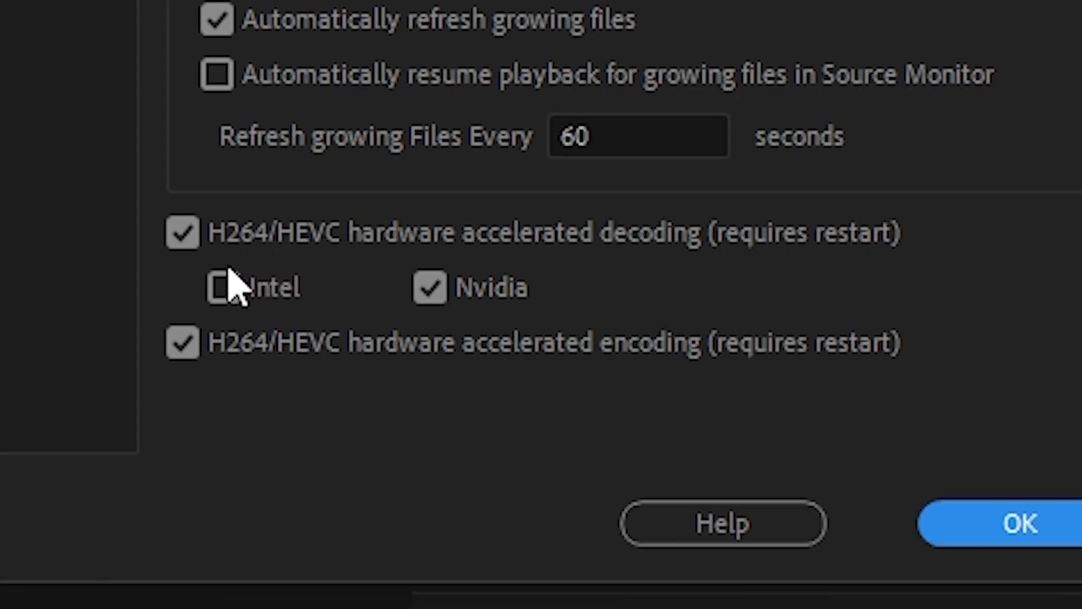
mouse_move(286, 275)
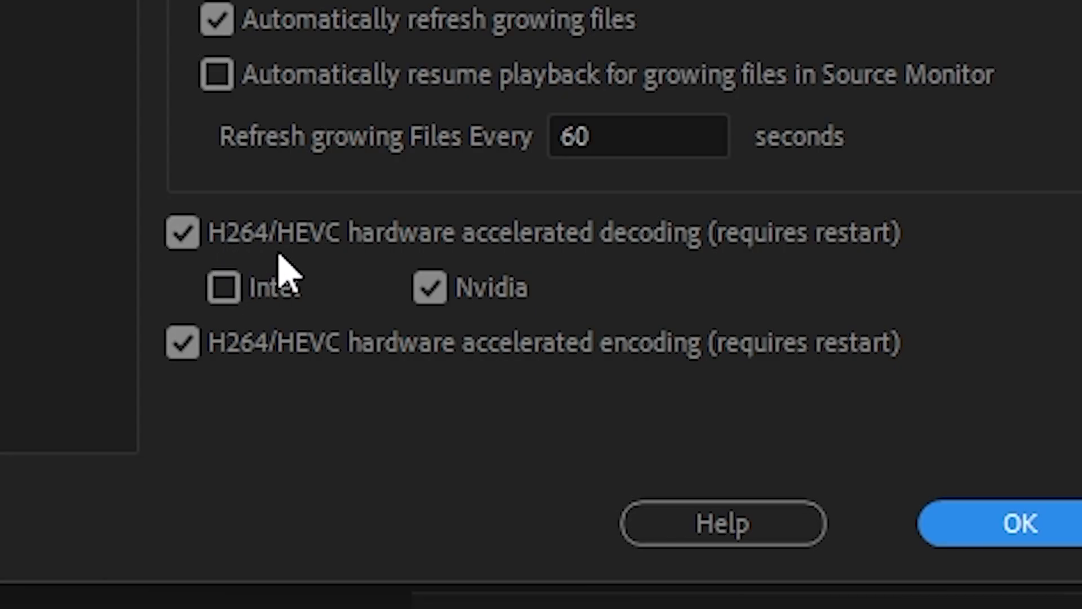
mouse_move(432, 269)
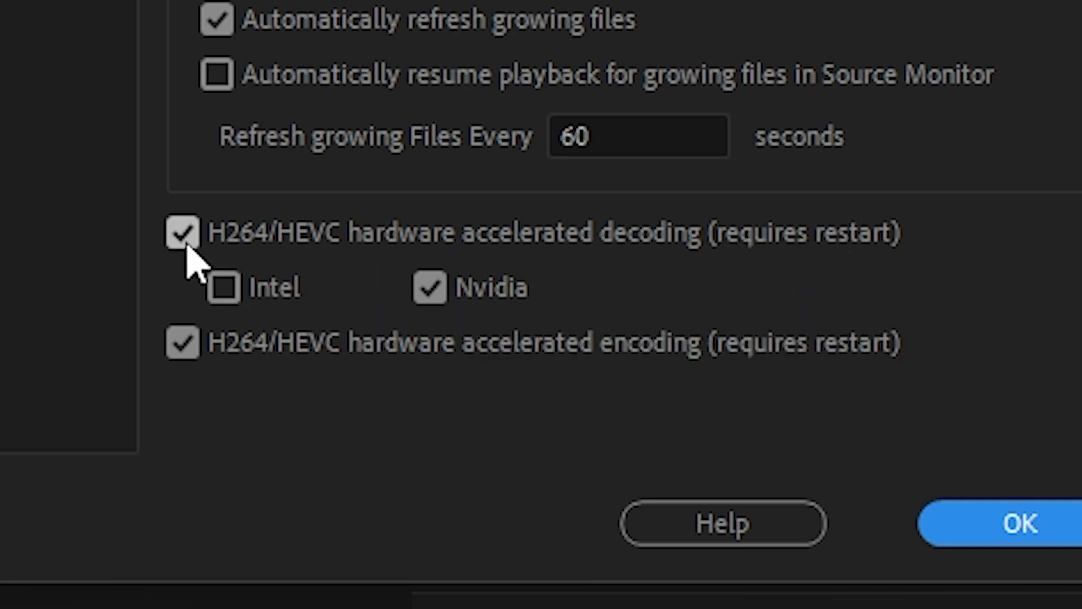
mouse_move(259, 374)
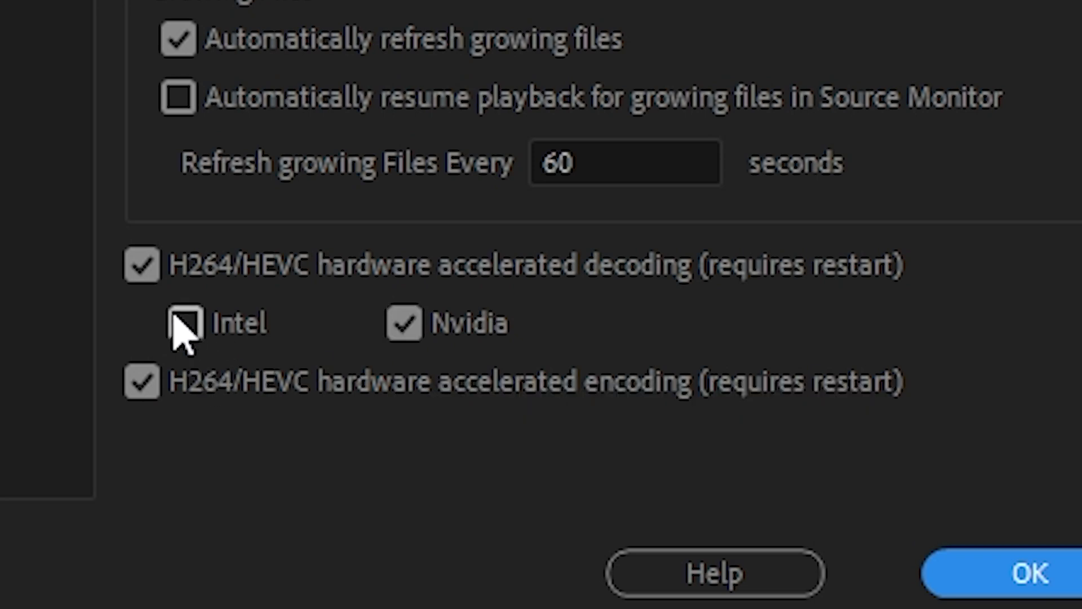
left_click(181, 324)
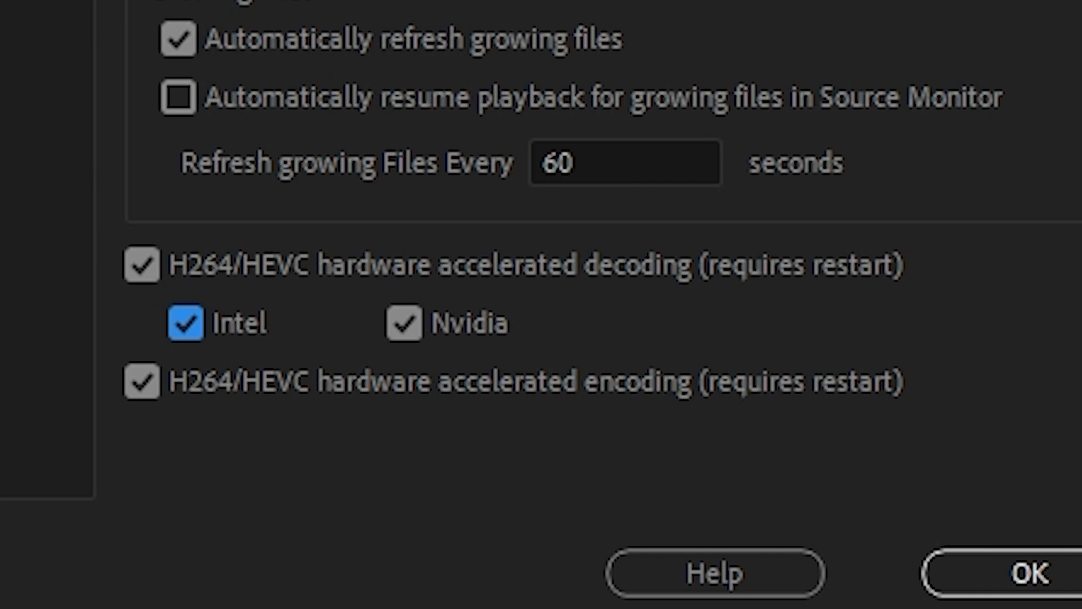
left_click(405, 324)
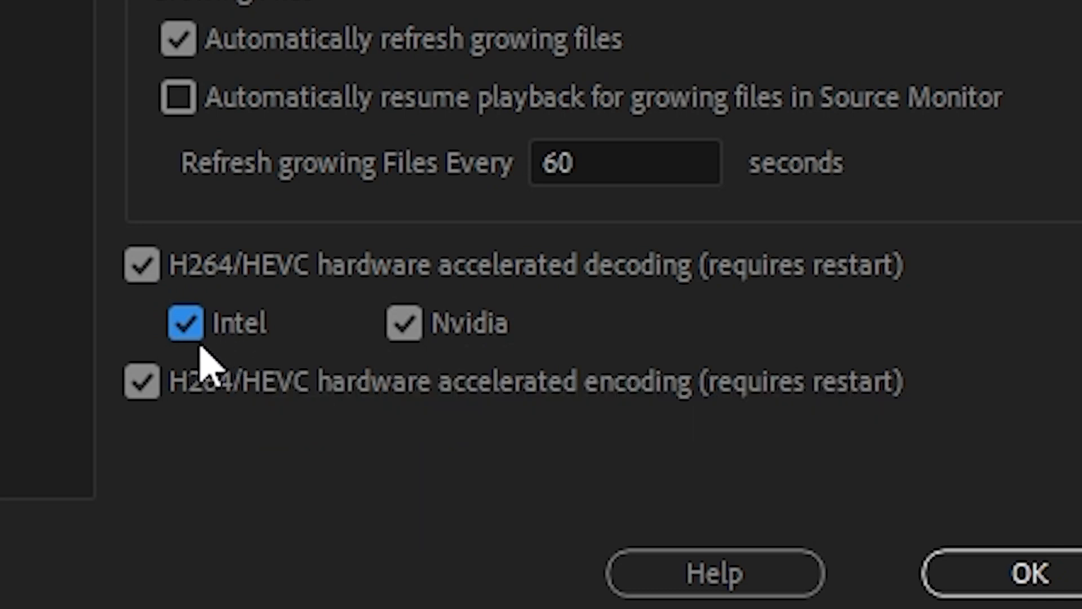
mouse_move(186, 323)
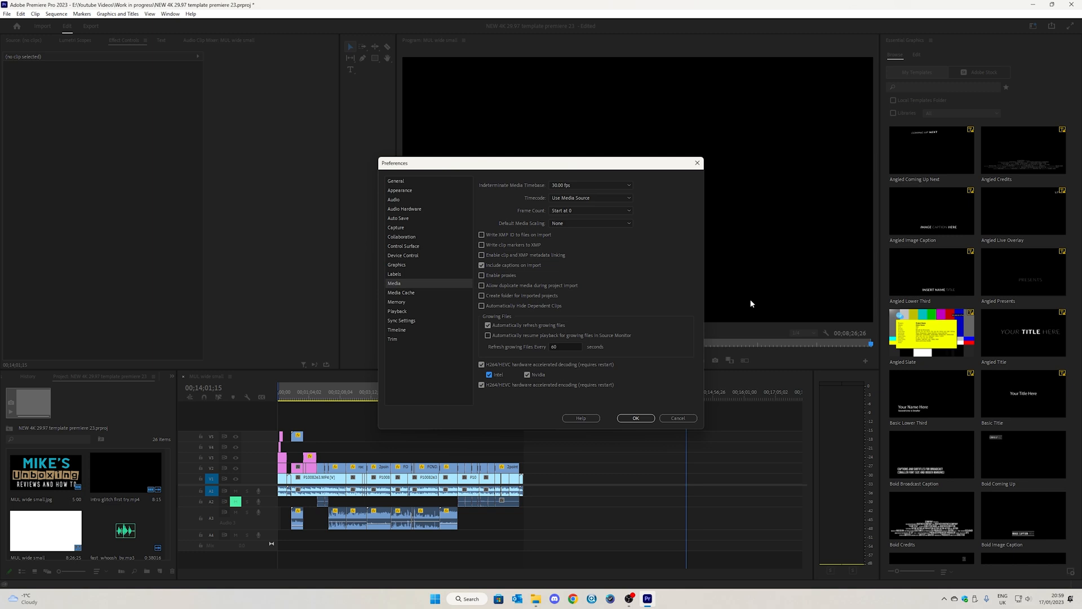
left_click(526, 374)
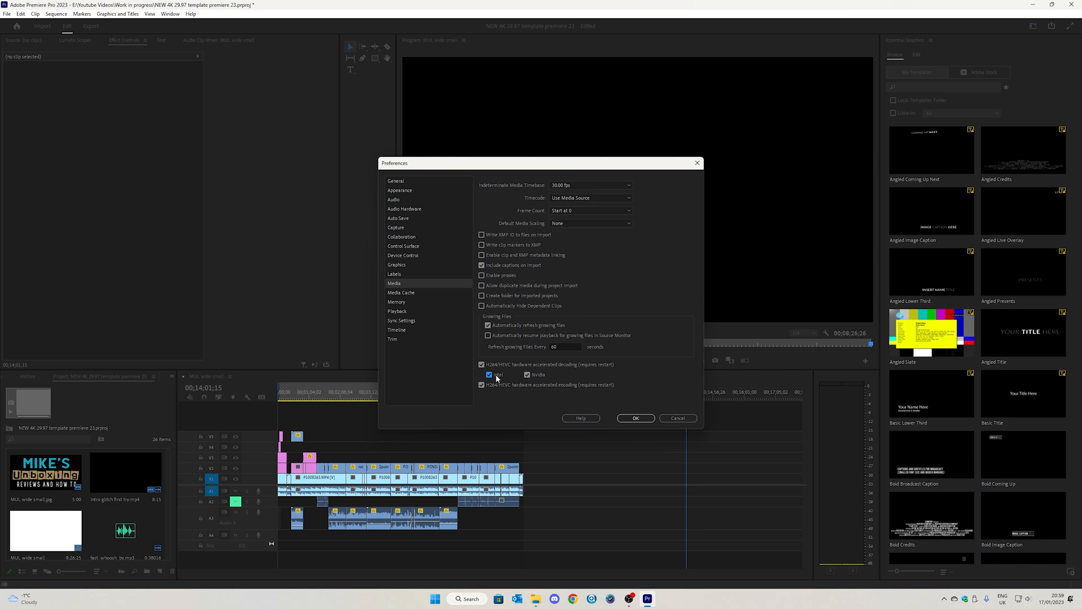
mouse_move(511, 386)
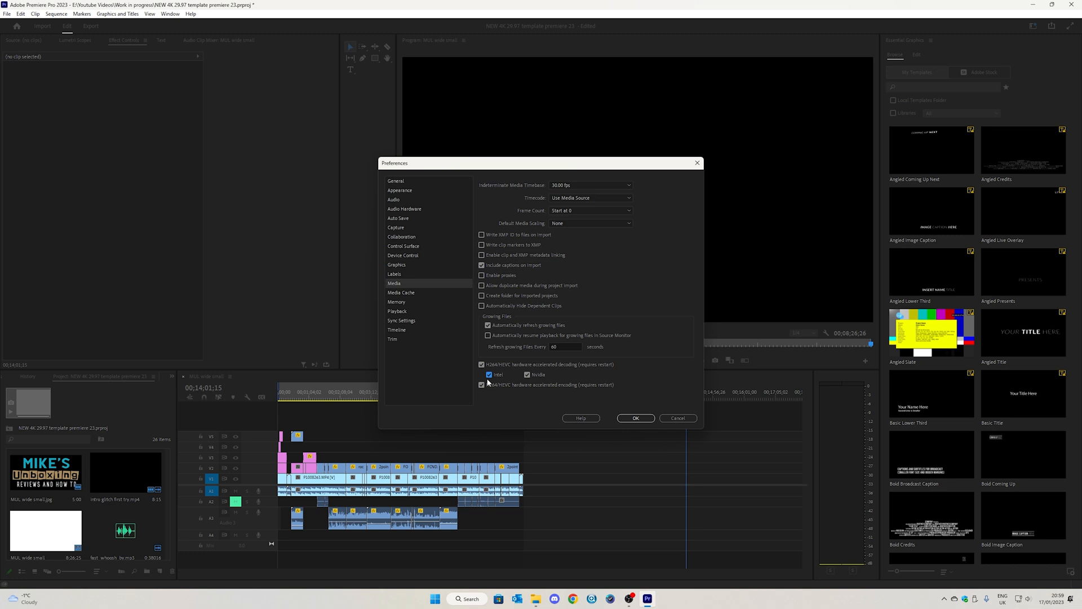
left_click(481, 375)
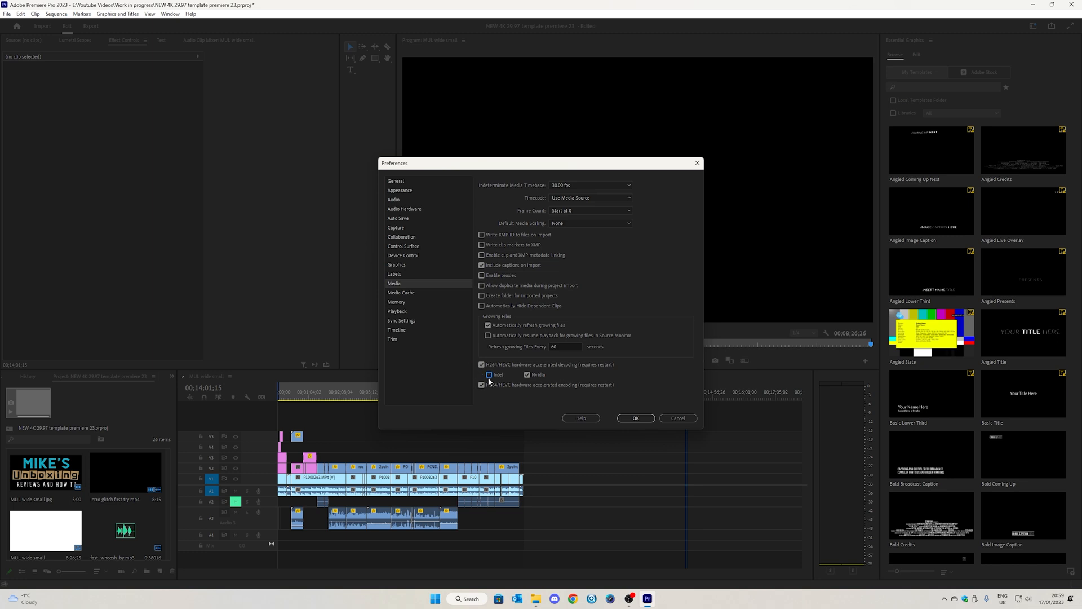
left_click(481, 374)
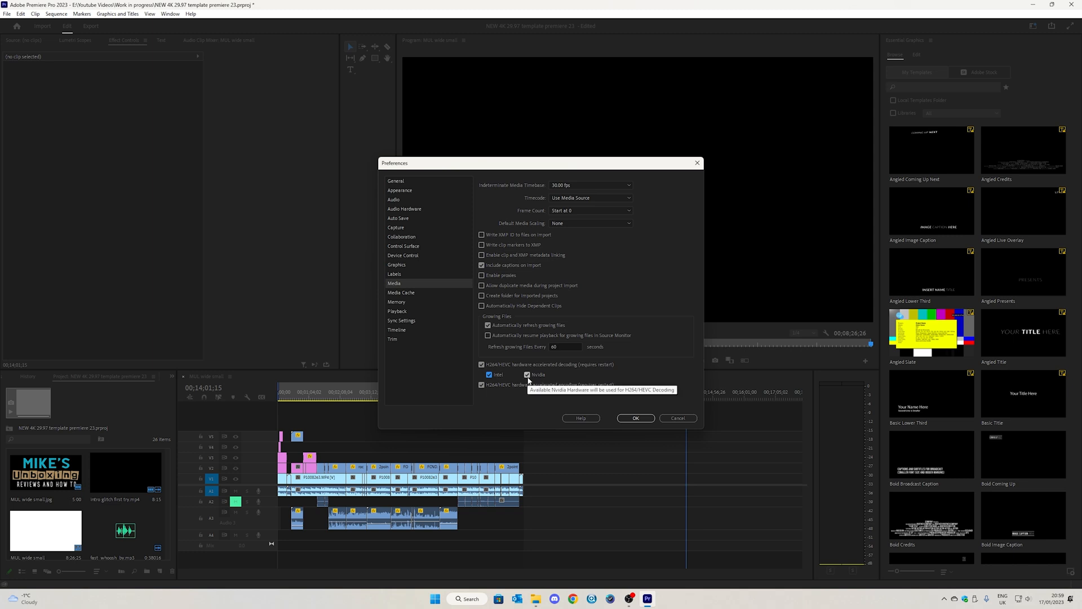
left_click(527, 374)
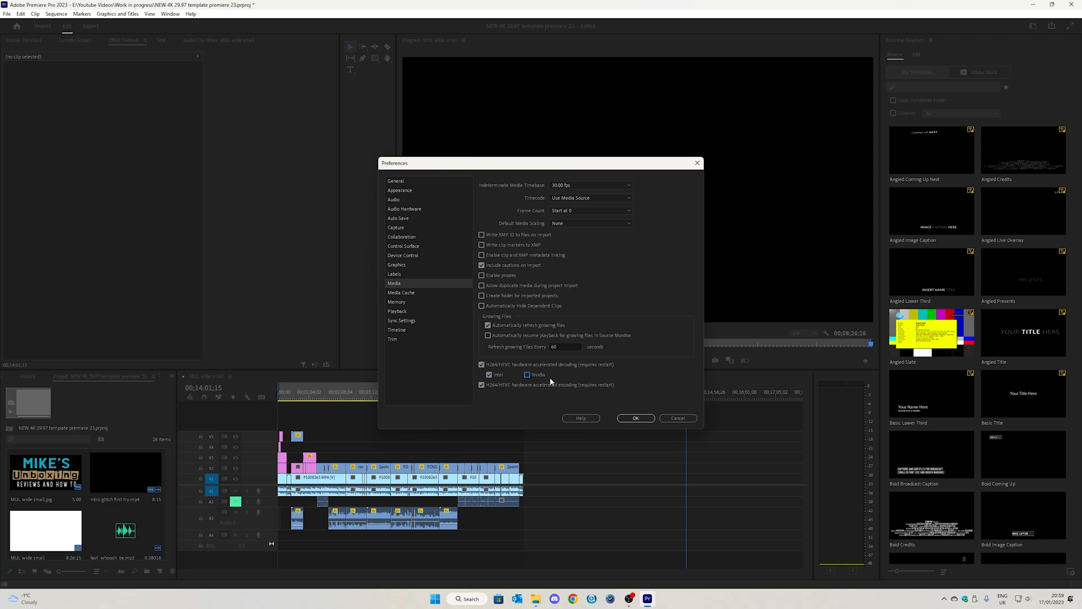
left_click(527, 375)
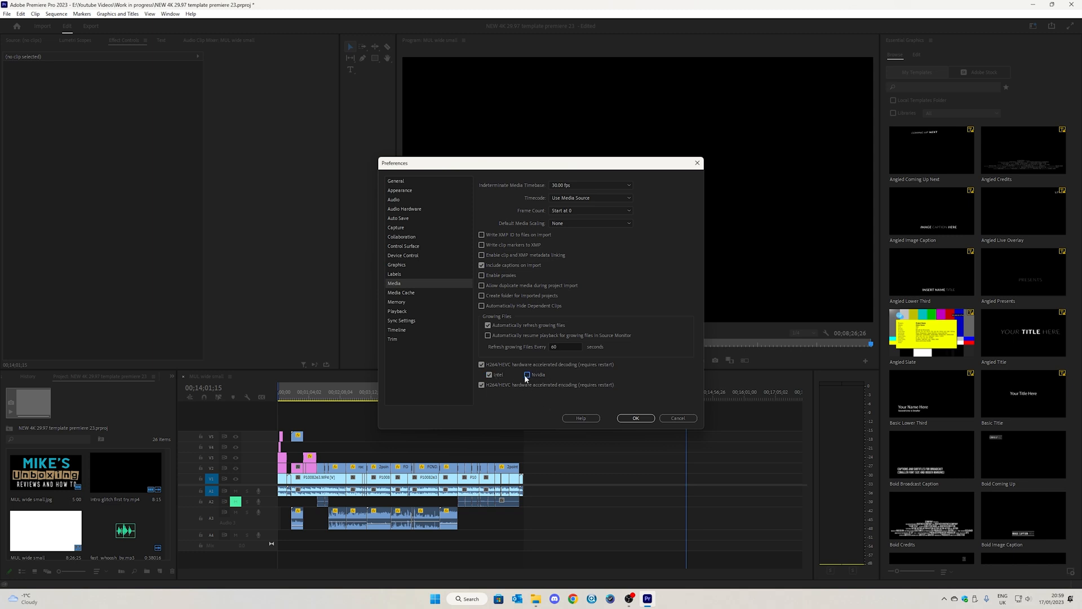
left_click(528, 374)
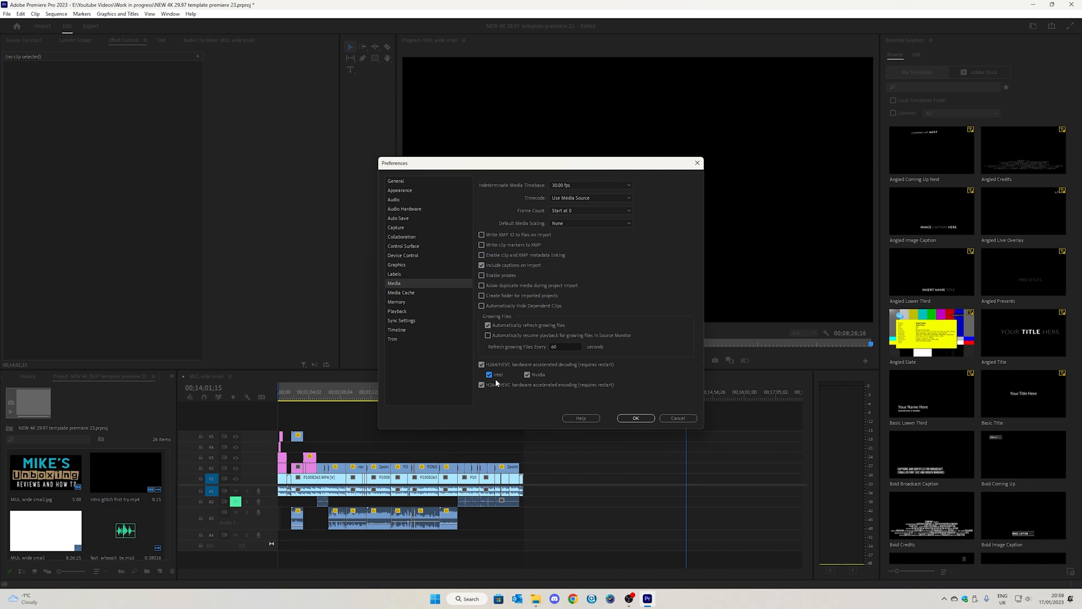
mouse_move(515, 358)
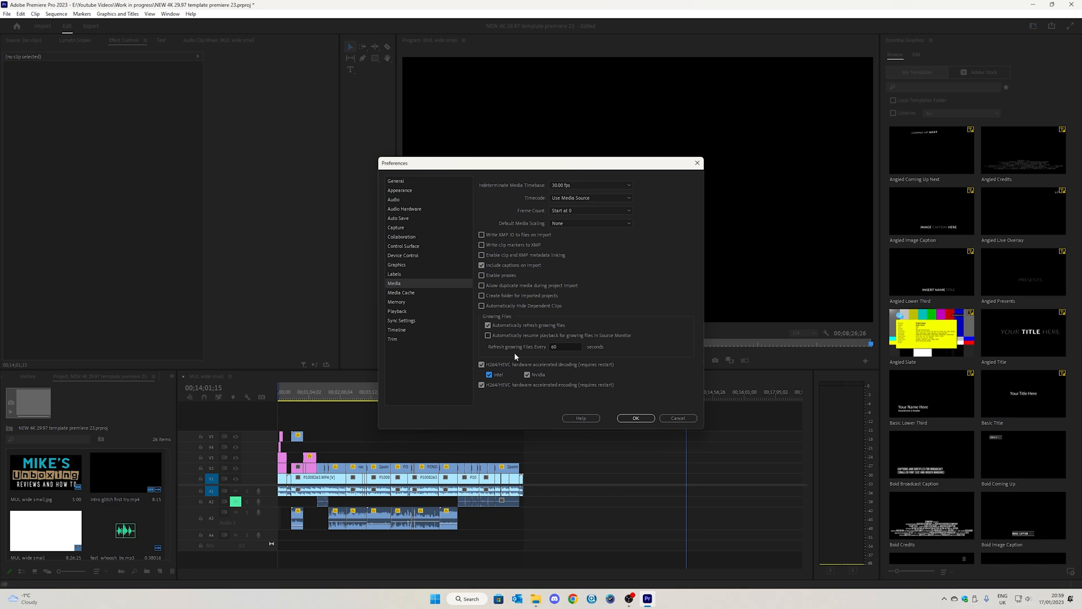
mouse_move(665, 352)
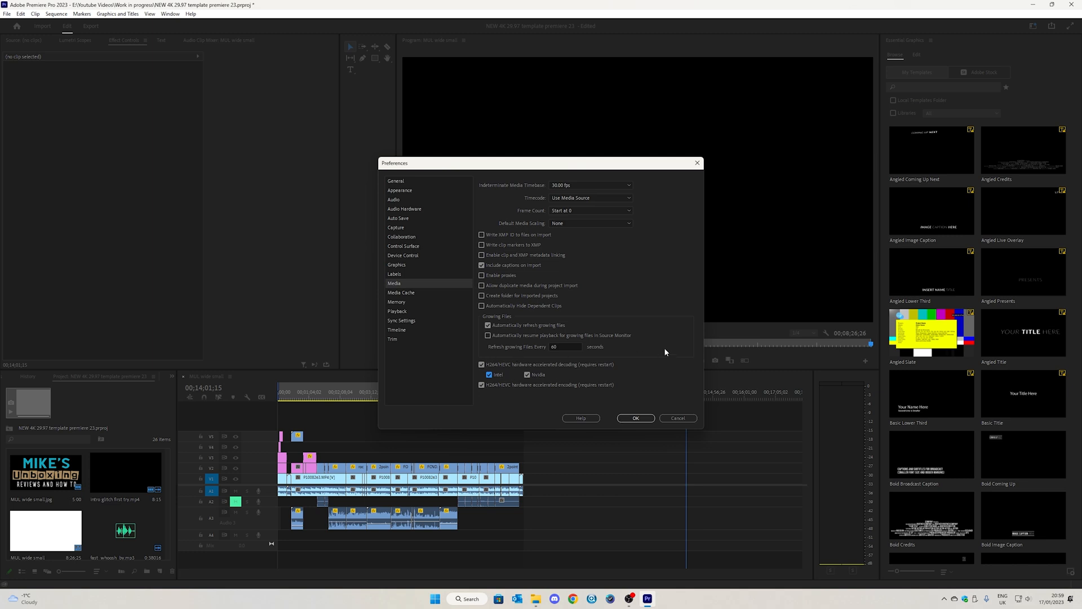
mouse_move(641, 369)
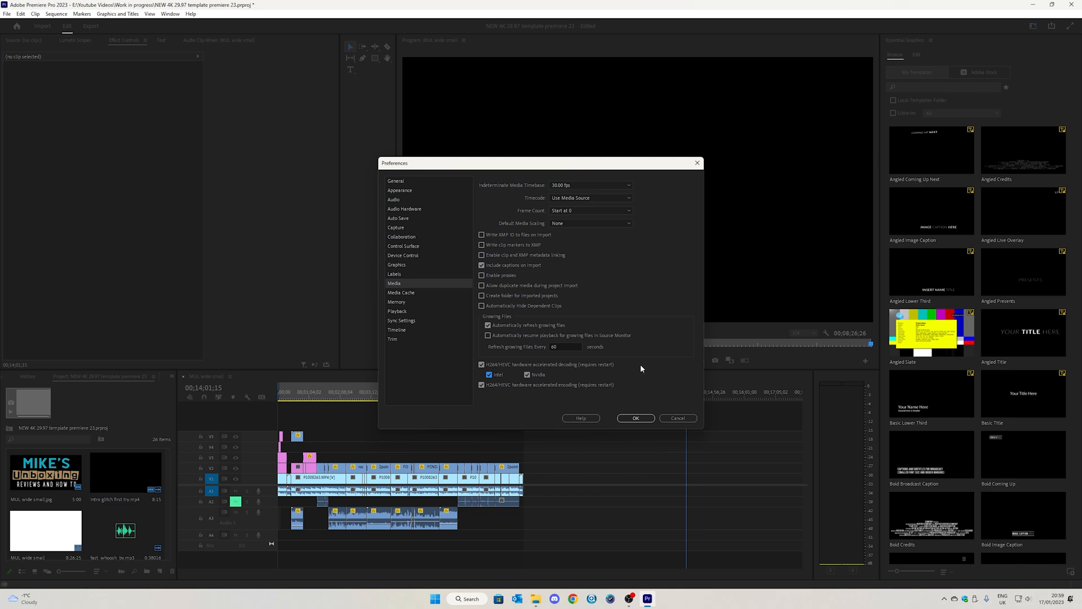
mouse_move(628, 365)
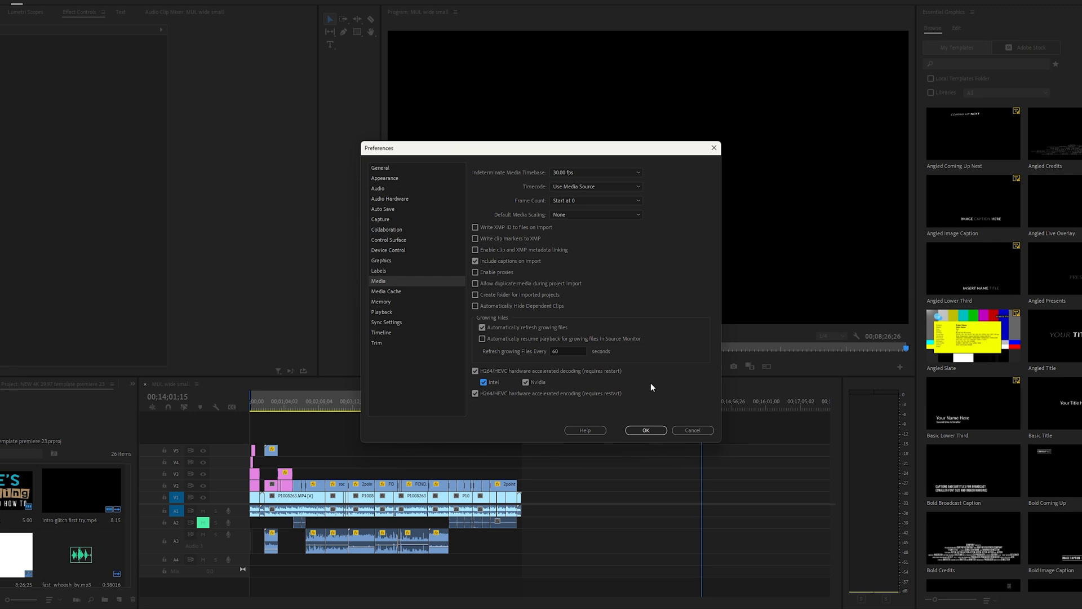
mouse_move(638, 388)
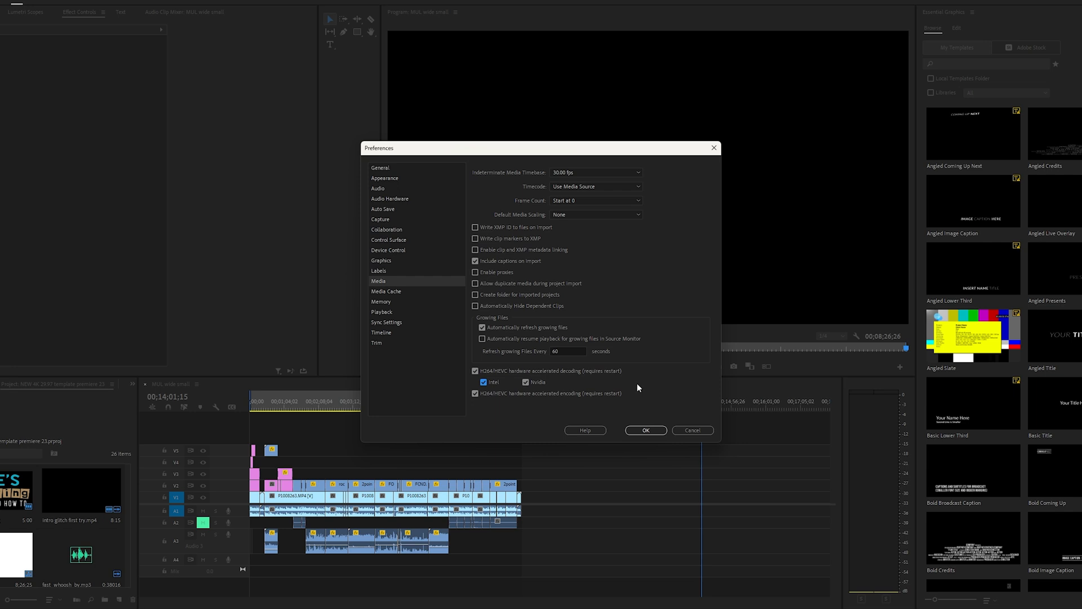